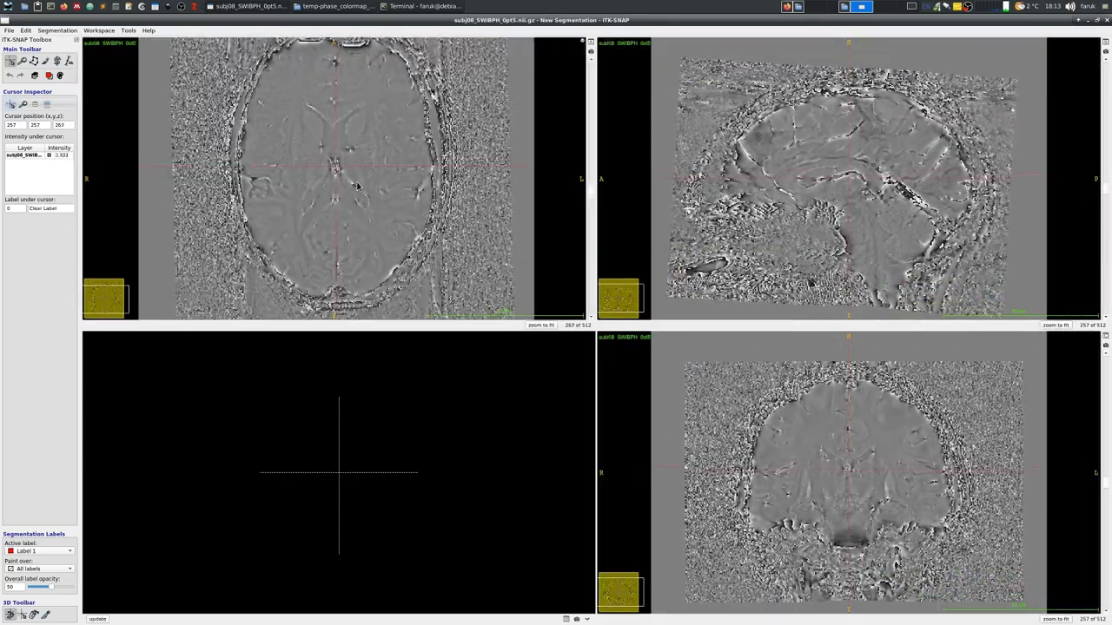
Step: Scroll through slices of the loaded phase volume before inspecting its contrast settings
scroll("down", 3)
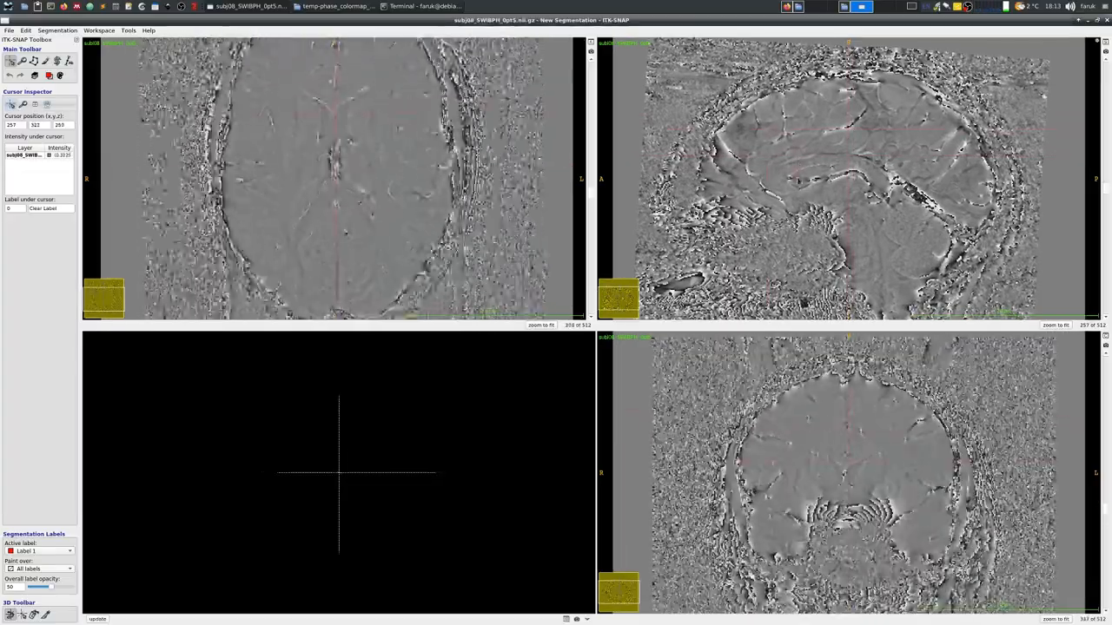
scroll("down", 3)
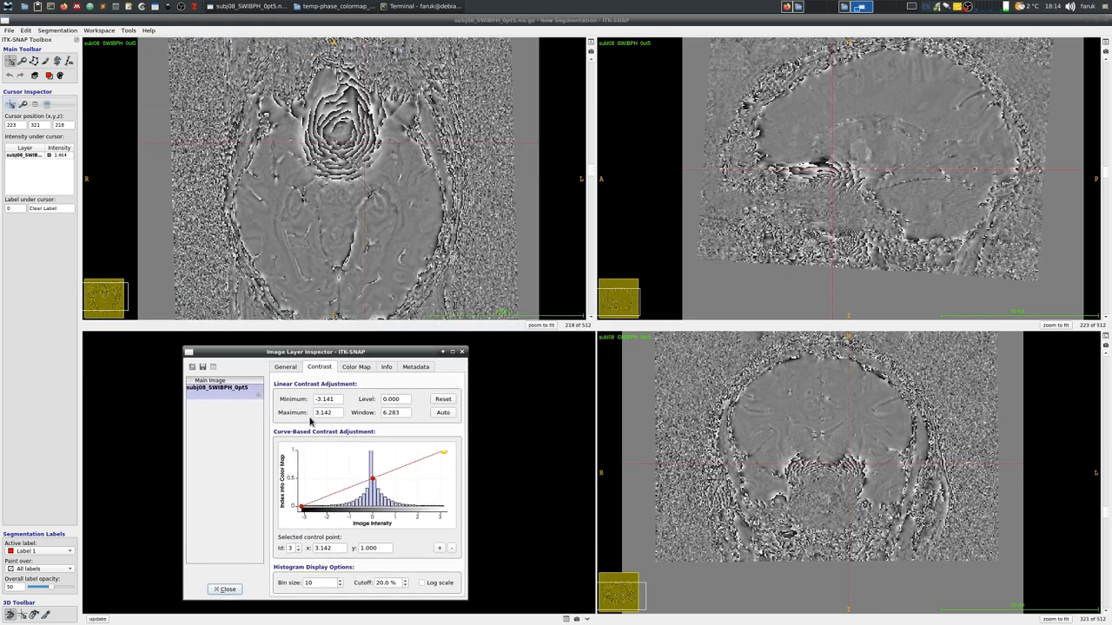
Step: In the Color Map settings, recolour the first control point via Choose… and Select
left_click(356, 367)
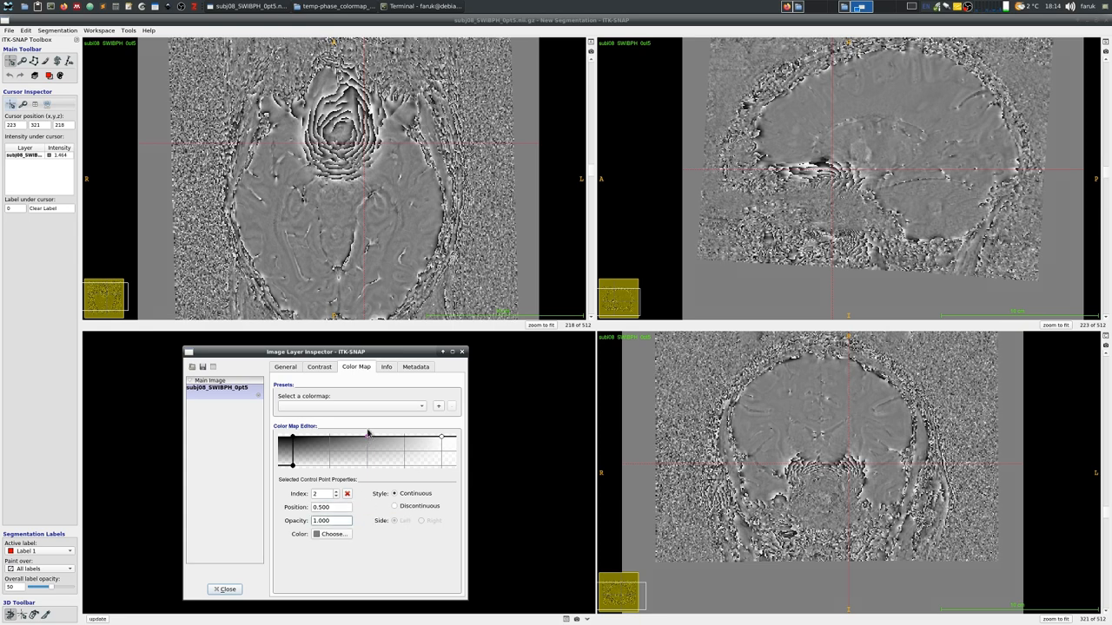
left_click(330, 535)
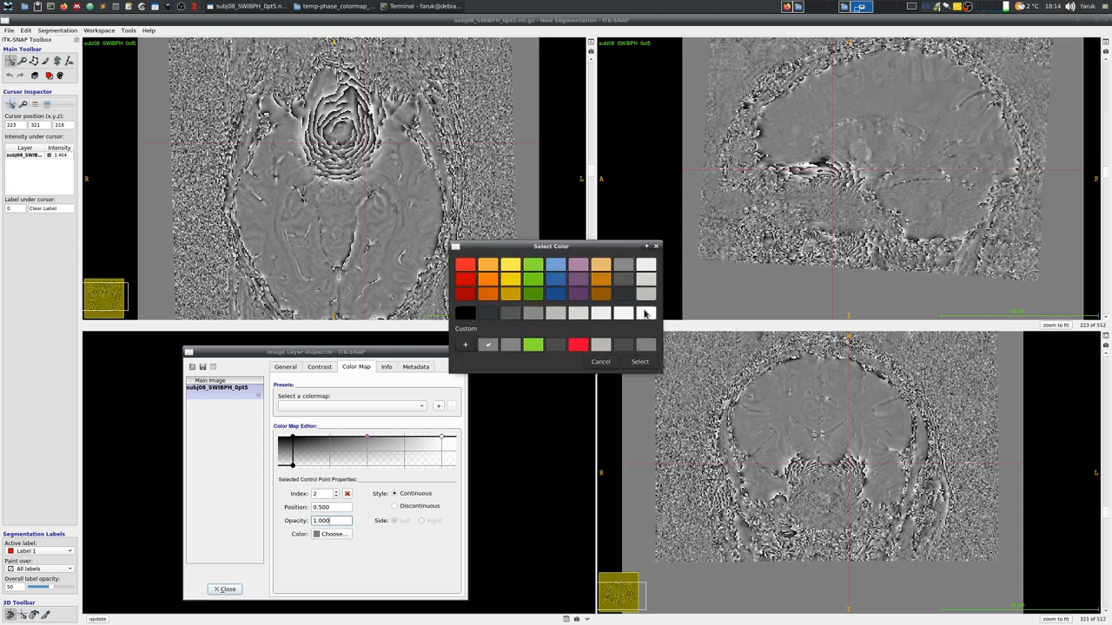
left_click(646, 313)
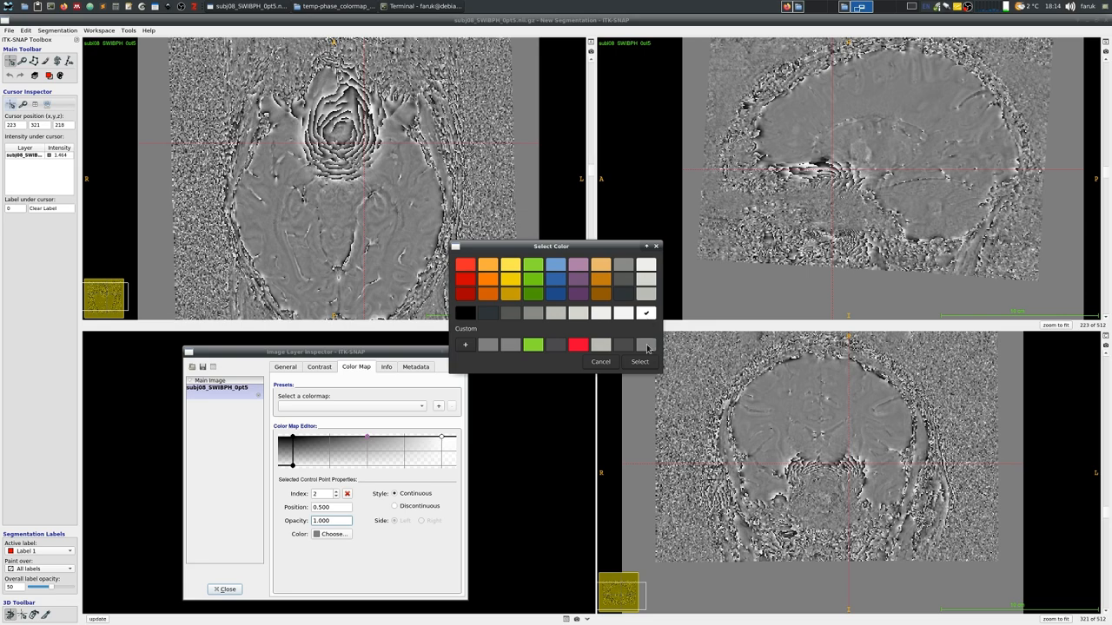
left_click(640, 361)
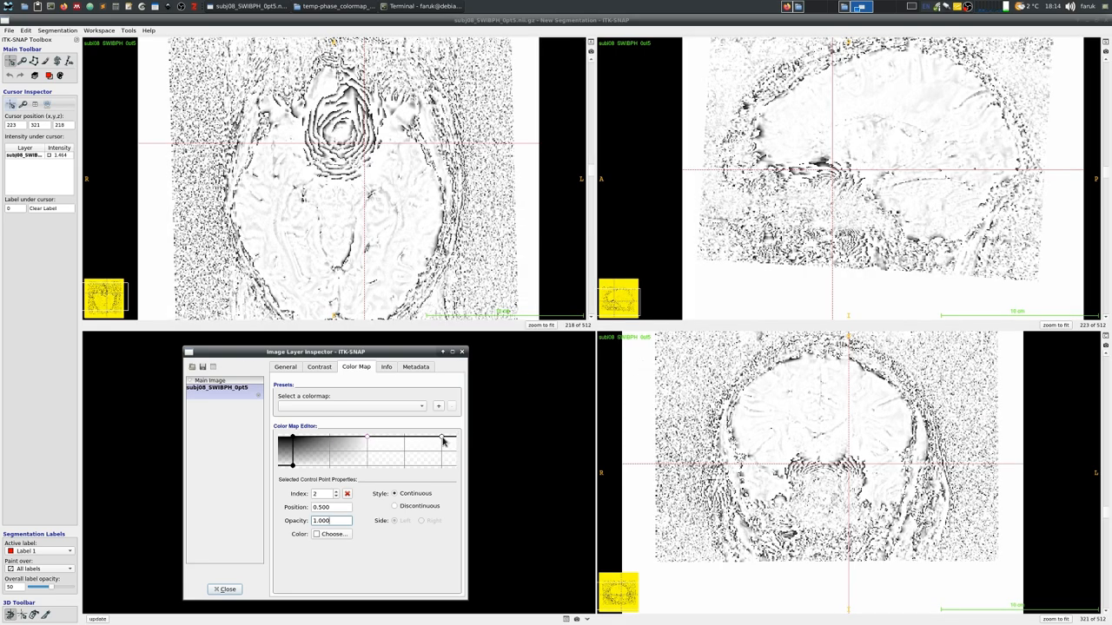
Step: Lower the rightmost control point's opacity and set the colours of its left and right sides
left_click_drag(443, 442, 443, 461)
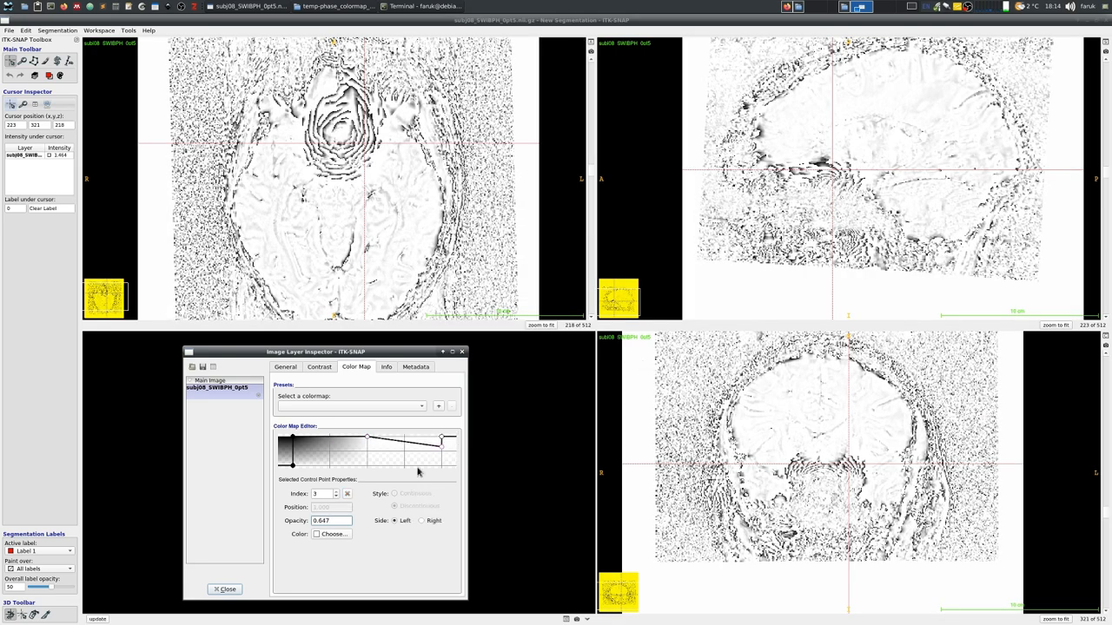
left_click(330, 535)
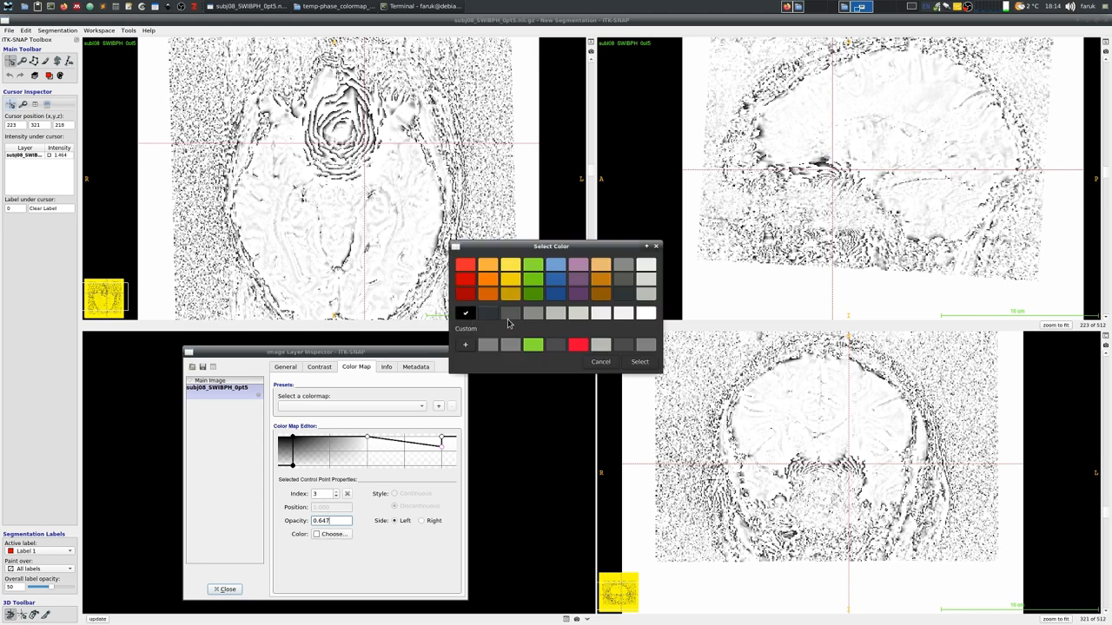
left_click(640, 361)
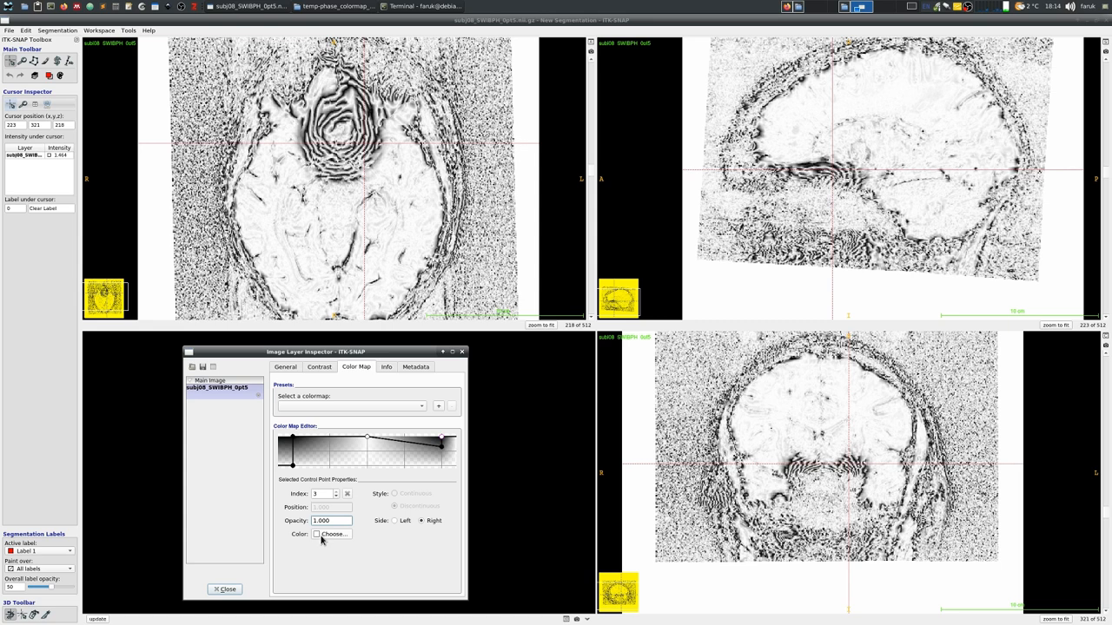
left_click(335, 535)
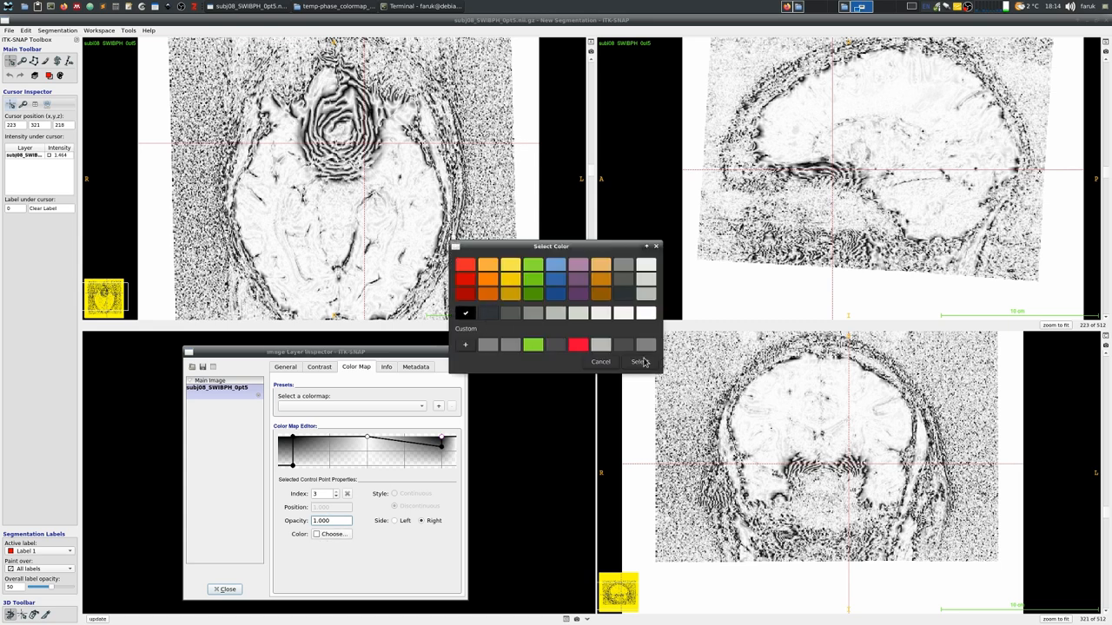
left_click(639, 362)
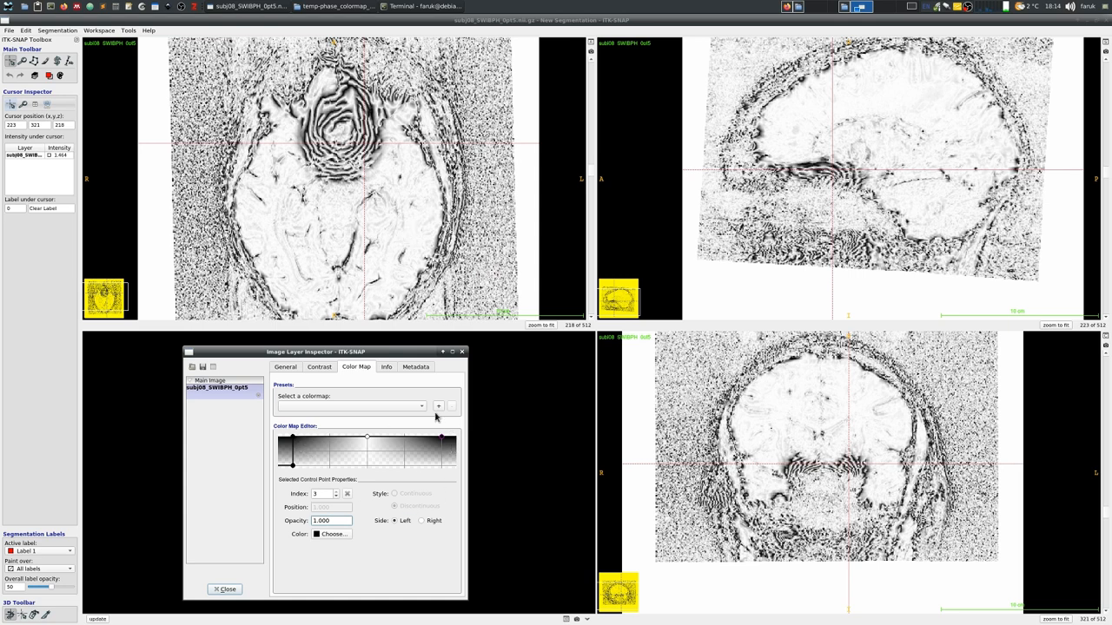
Step: Save the black-white-black colour map as a preset named BWB_cyclic
left_click(438, 406)
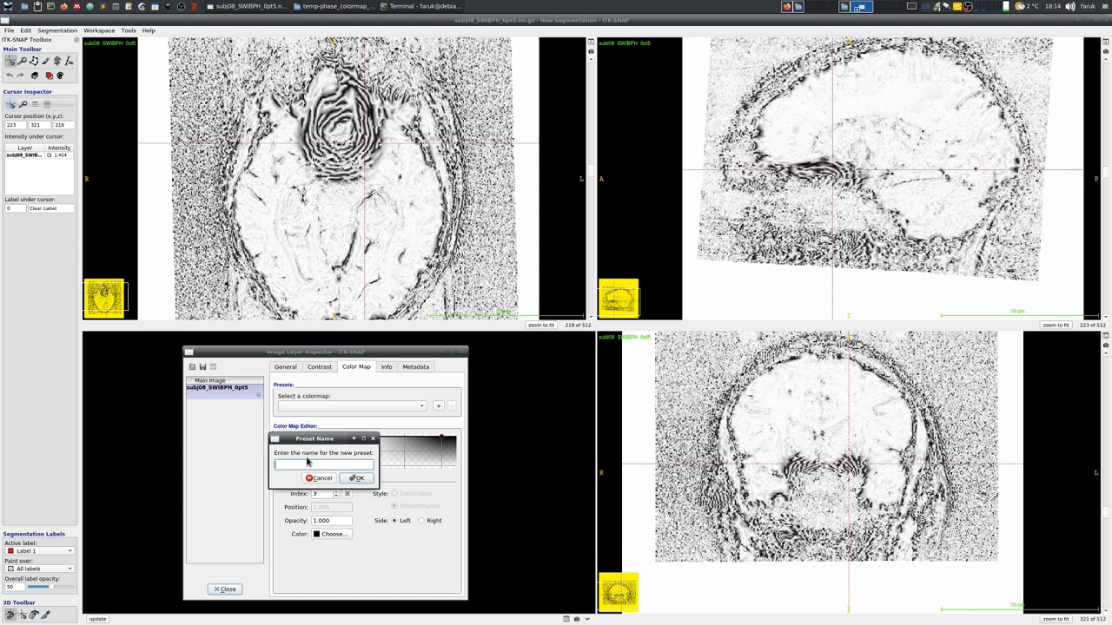
type("gra")
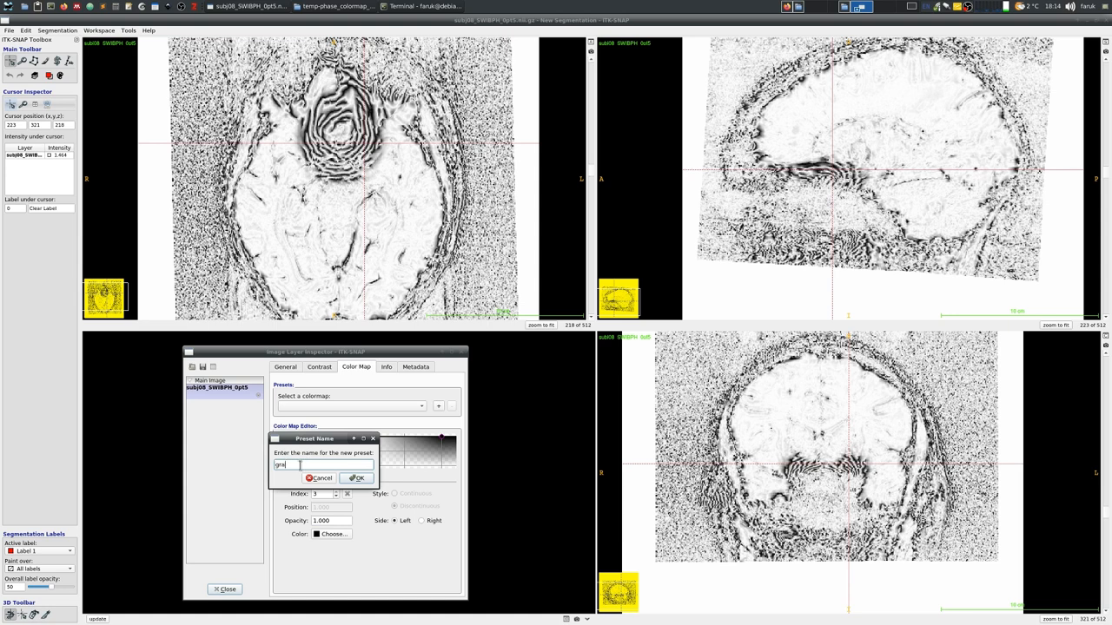
type("BWB_cyclic")
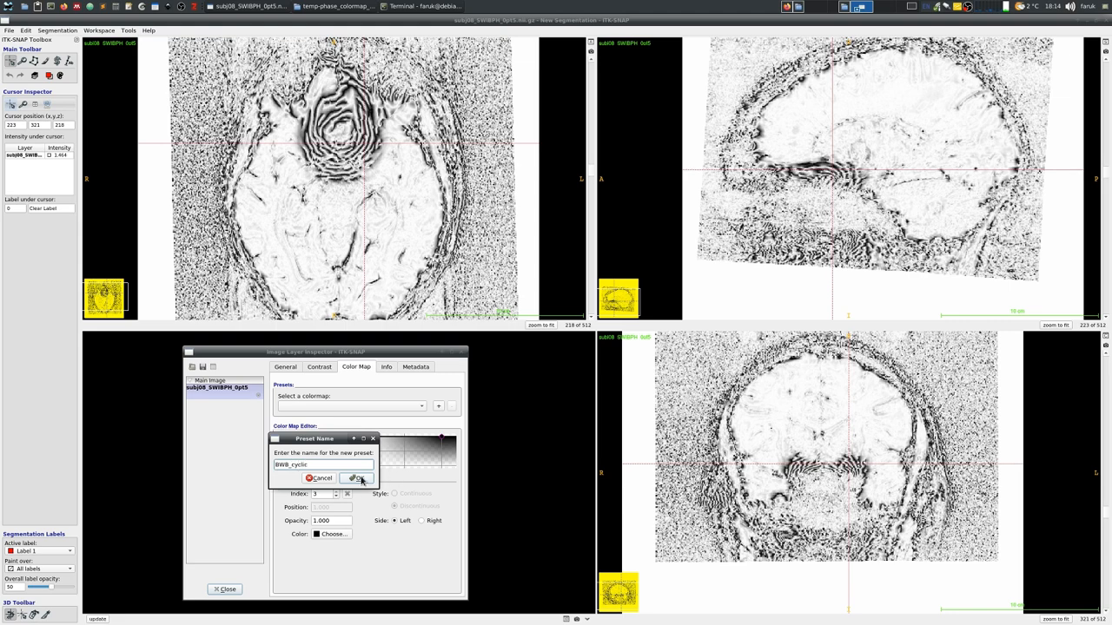
left_click(354, 478)
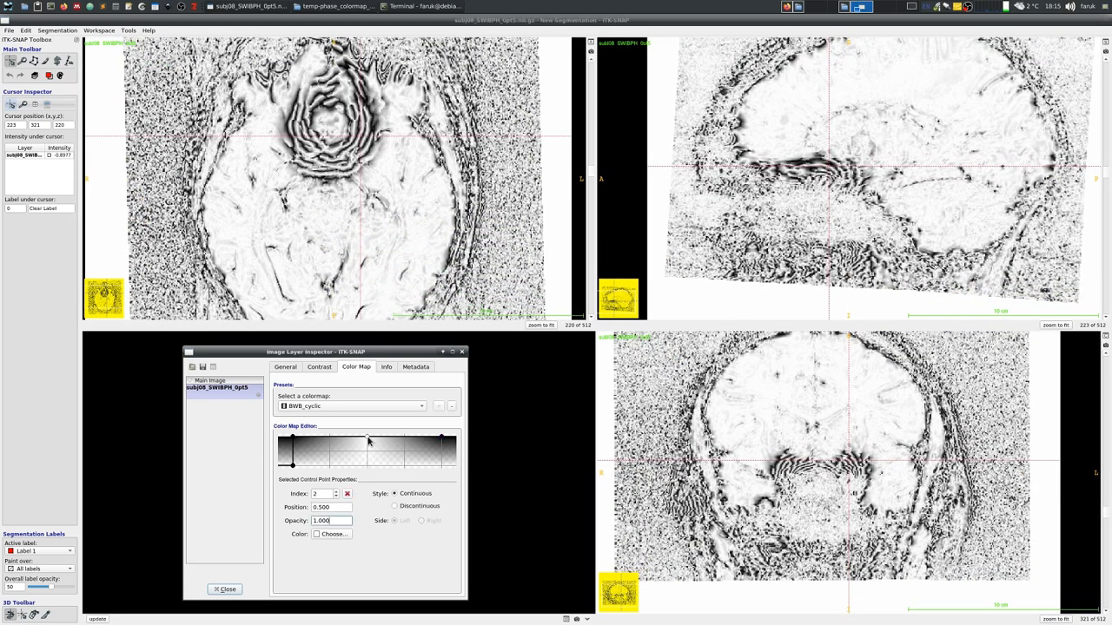
Step: Restart the colour map from black, lower an end point's opacity and recolour it
left_click(334, 534)
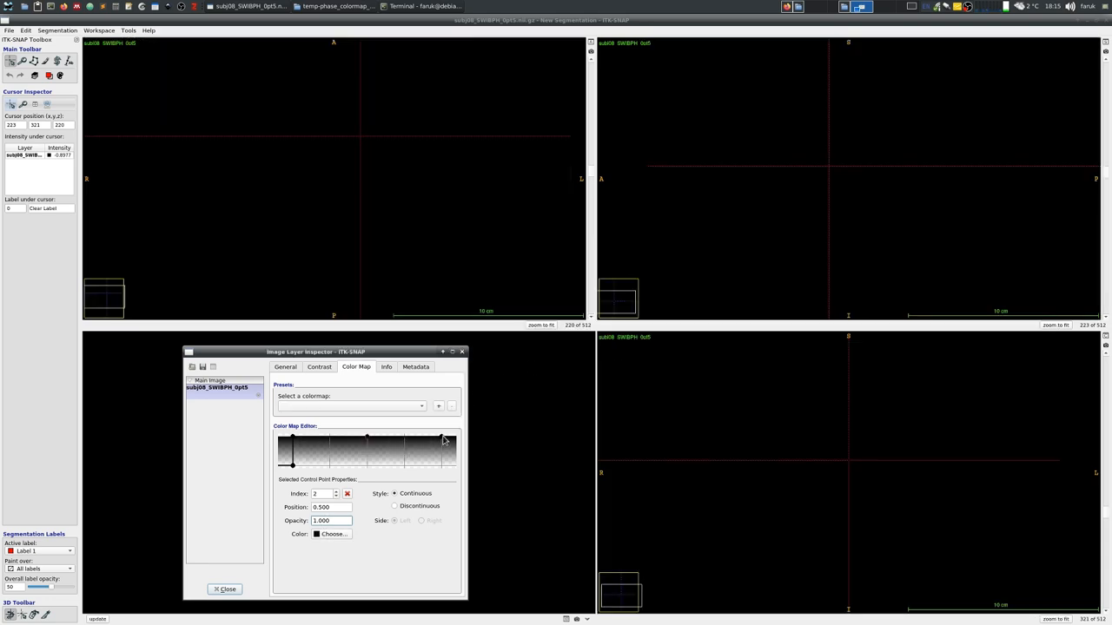
left_click_drag(443, 437, 443, 450)
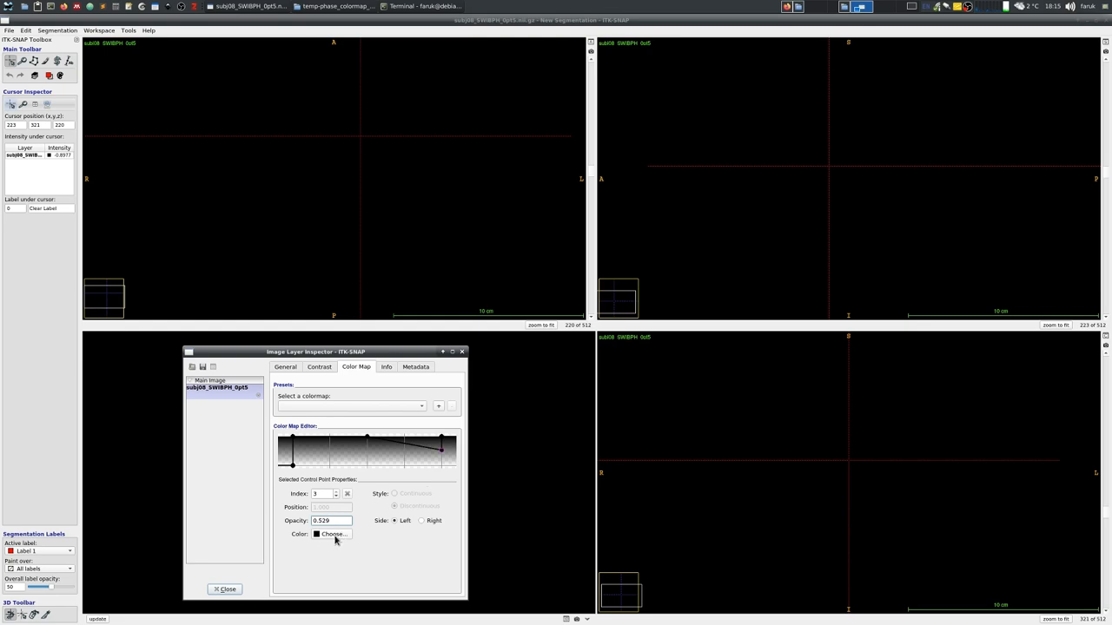
left_click(332, 535)
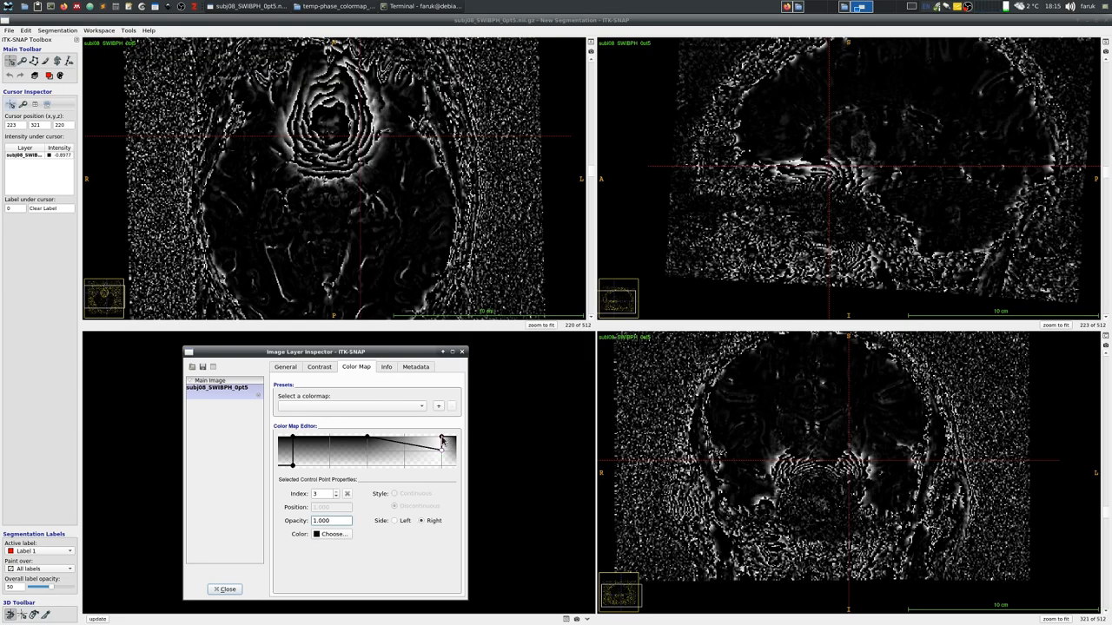
Step: Add and adjust intermediate control points along the map for the new cyclic scheme
left_click(330, 535)
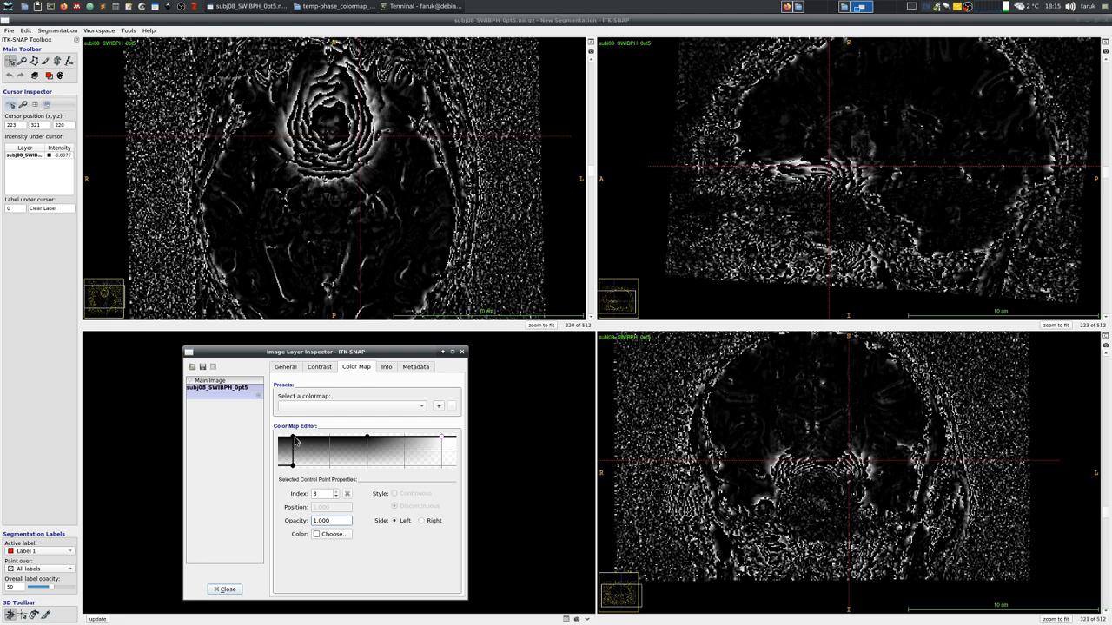
left_click(330, 535)
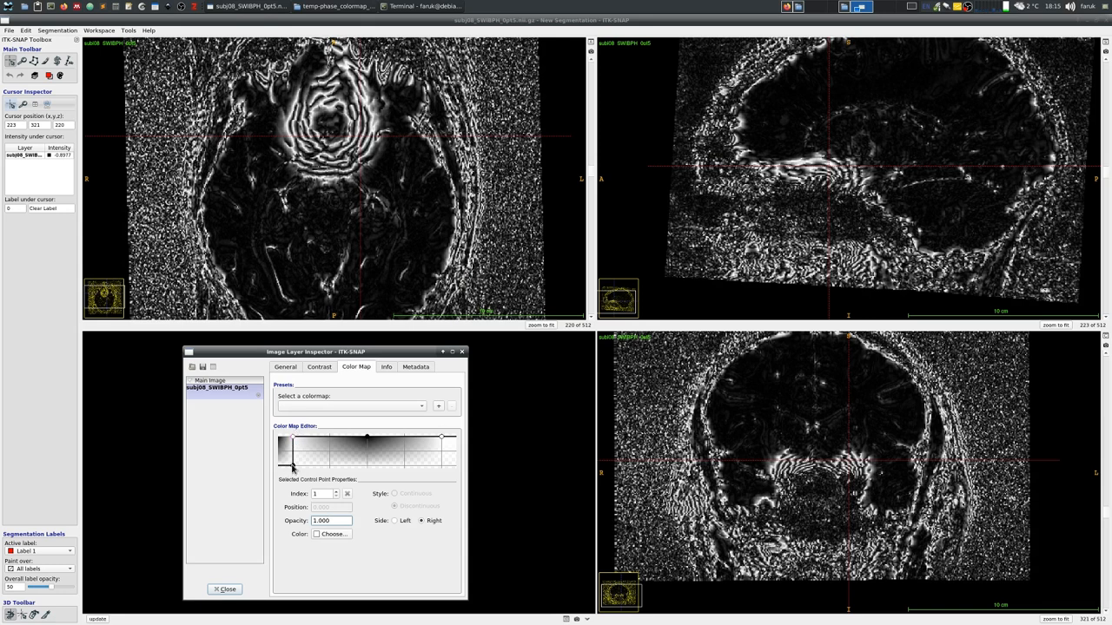
left_click(334, 535)
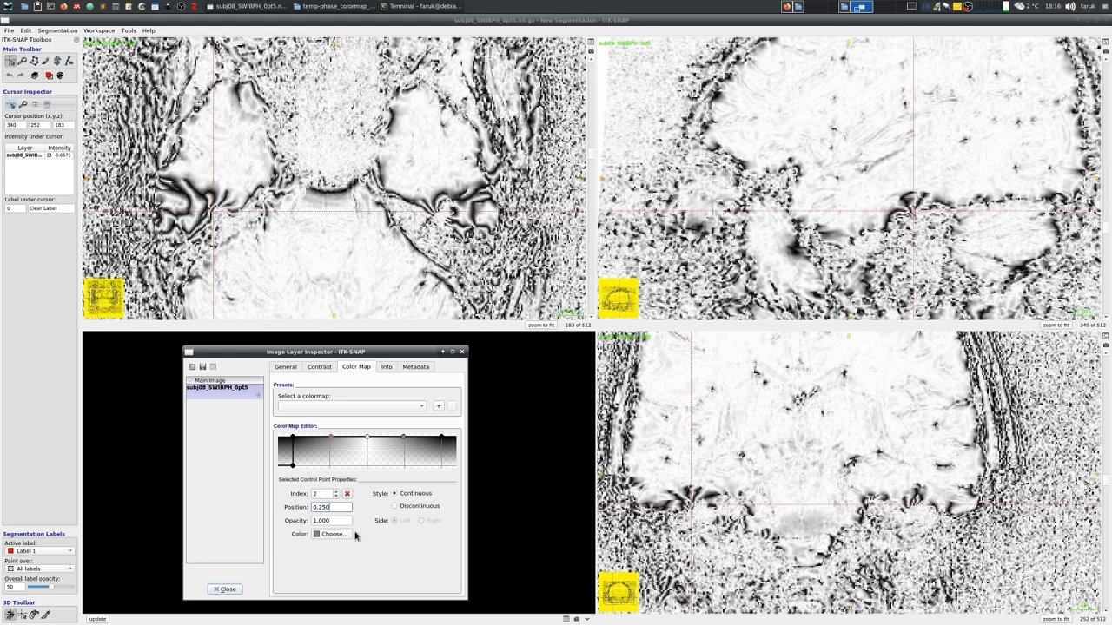
Step: Colour one control point blue and another red so the brain renders red, white and blue
left_click(330, 535)
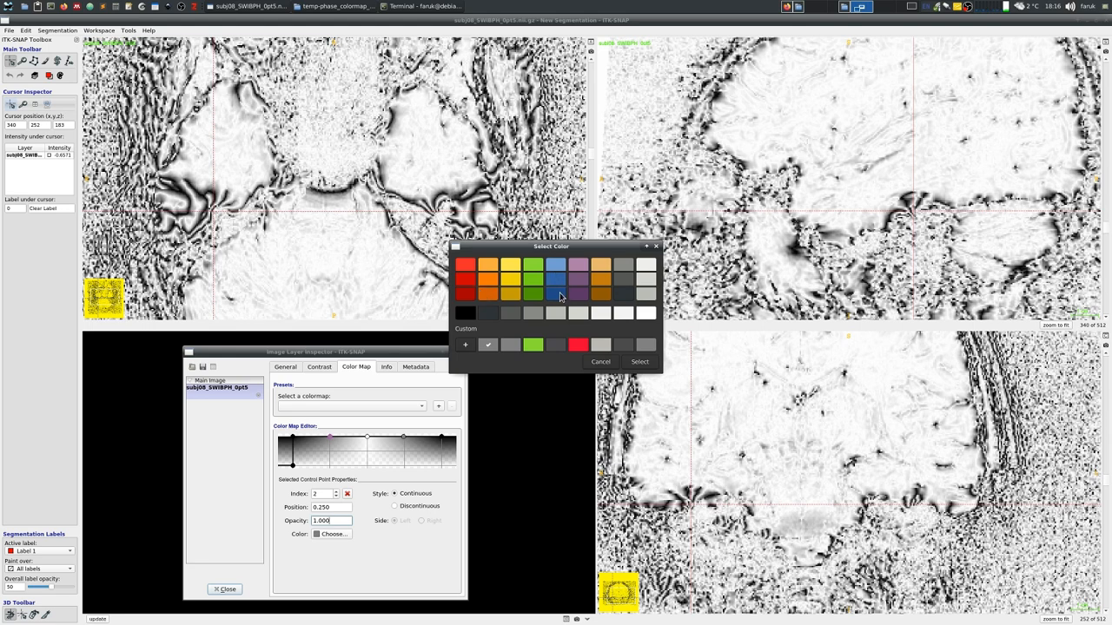
left_click(554, 296)
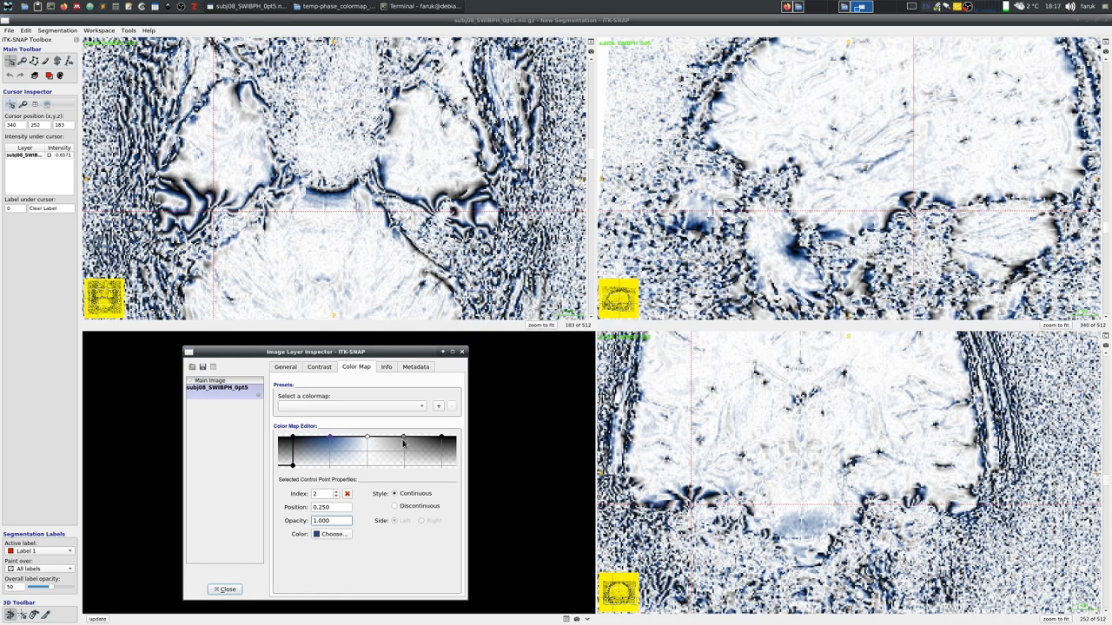
left_click(328, 533)
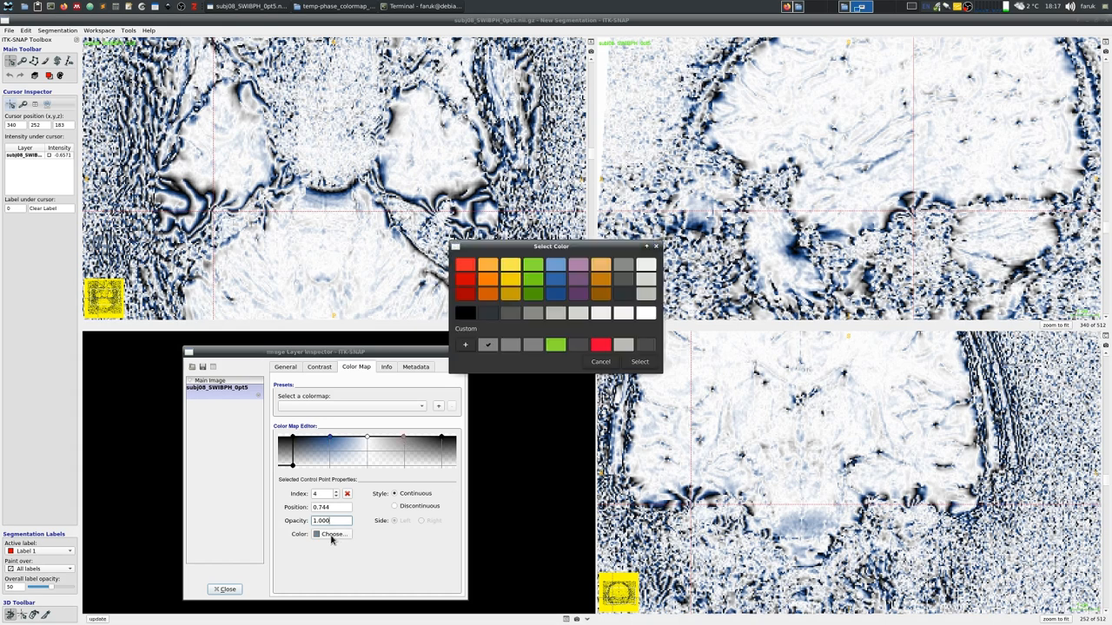
left_click(467, 278)
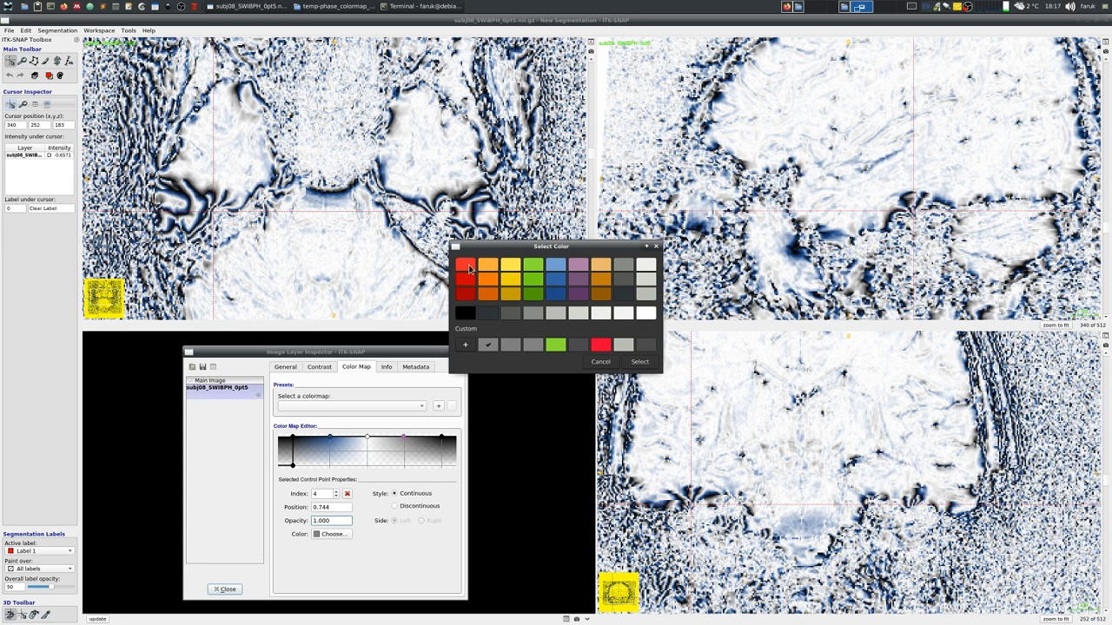
left_click(465, 268)
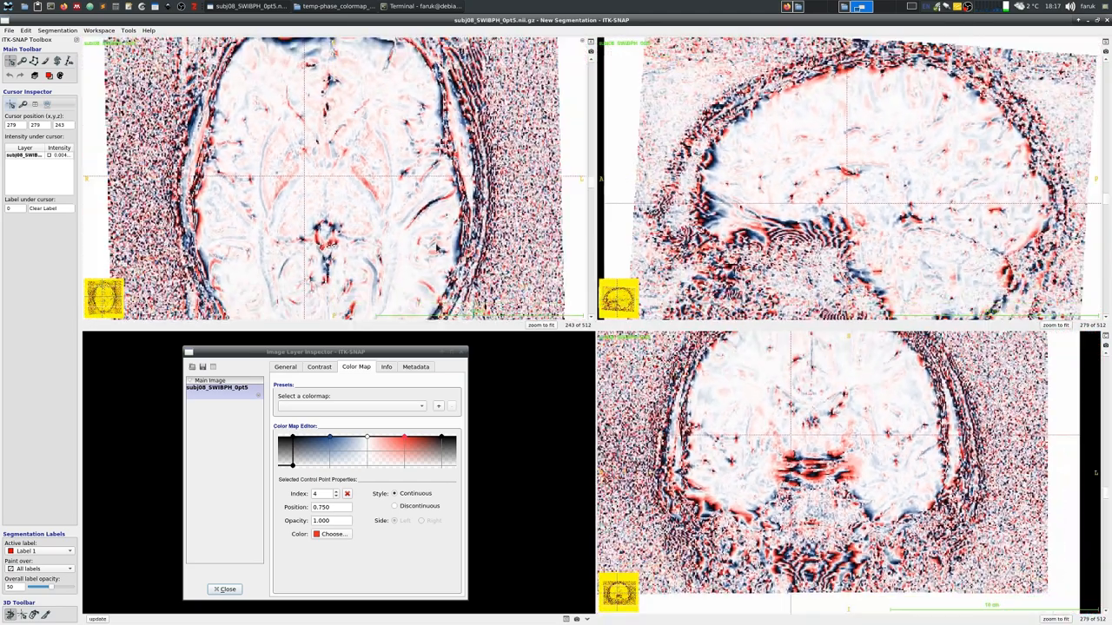
Step: Save the edited map as a preset named Black_Blue_White_Red_cyclic
left_click(438, 407)
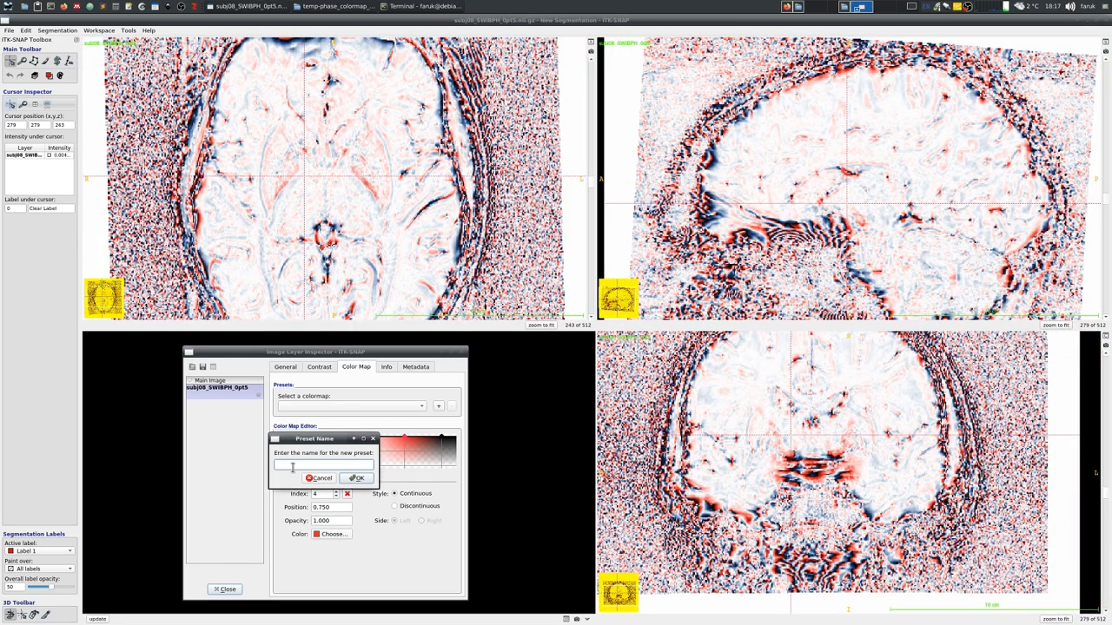
type("B")
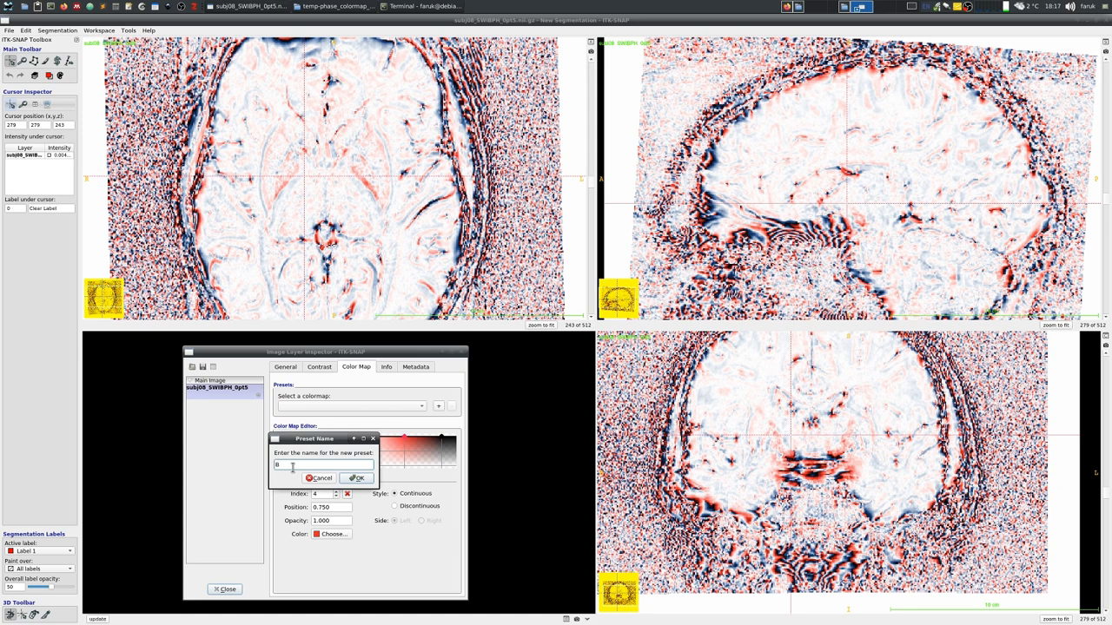
type("Blue")
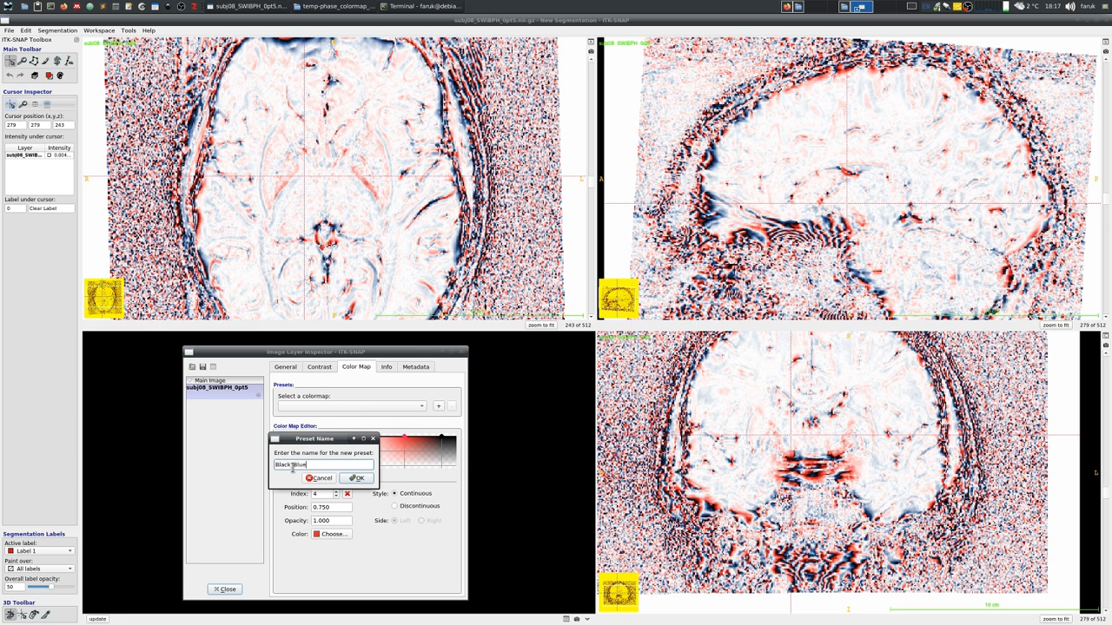
type("_white")
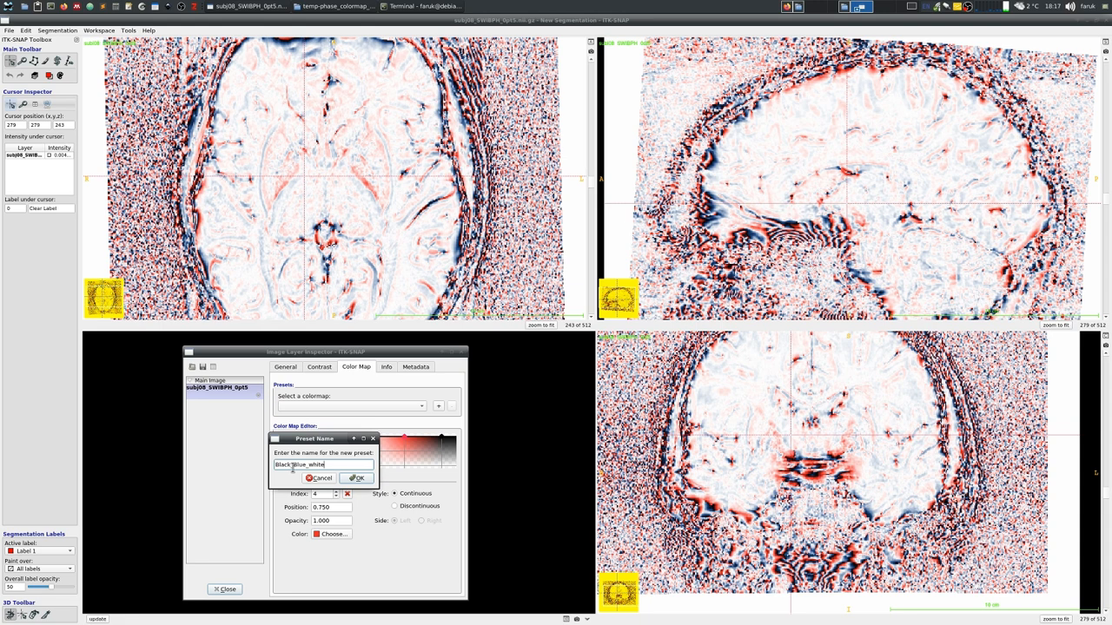
type("_Red_cyclic")
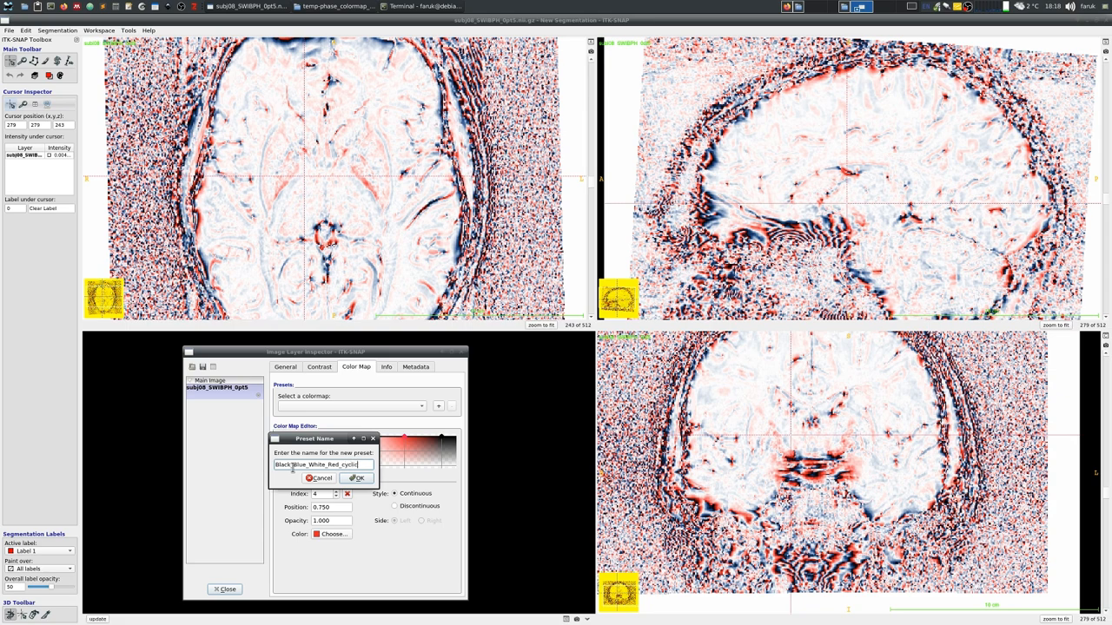
left_click(354, 478)
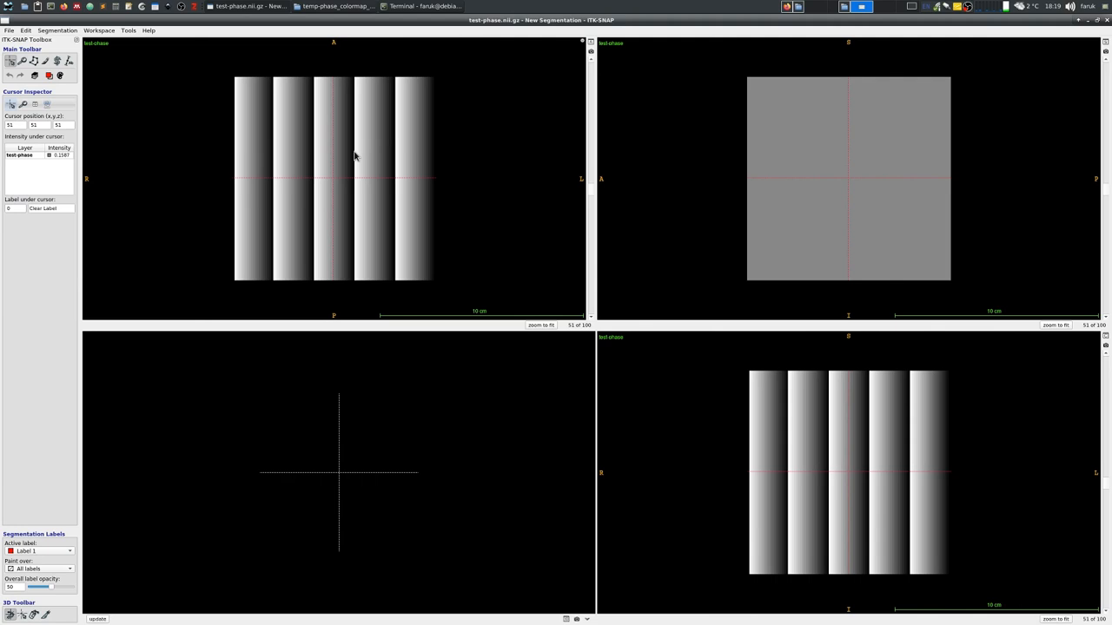
Step: Maximize the axial view of the test-phase image and bring up its layer inspector
left_click(365, 168)
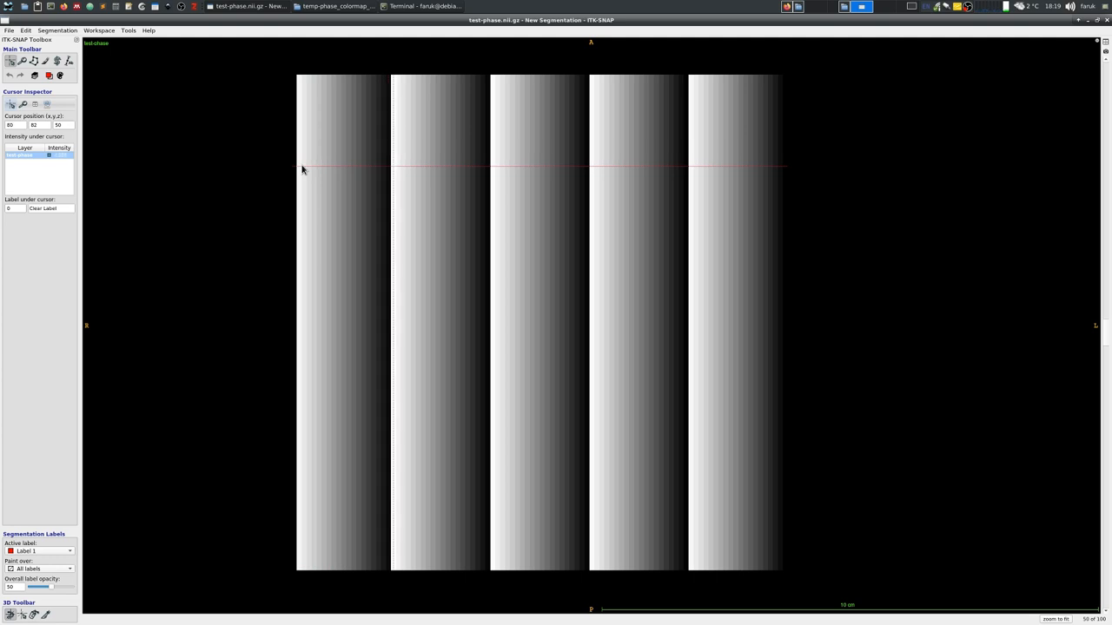
mouse_move(400, 168)
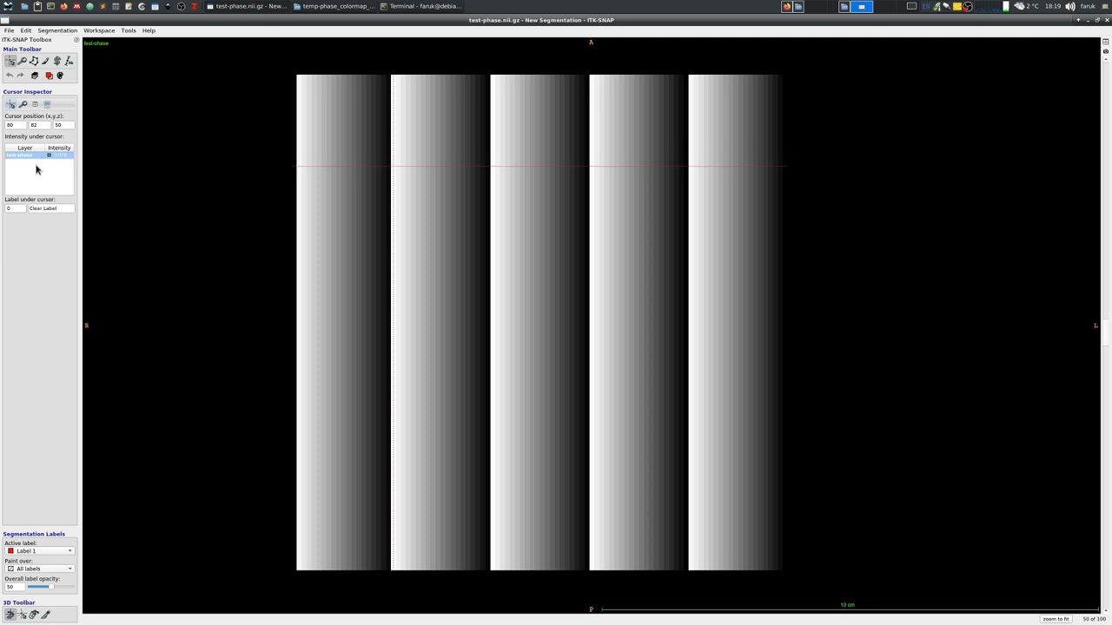
left_click(130, 32)
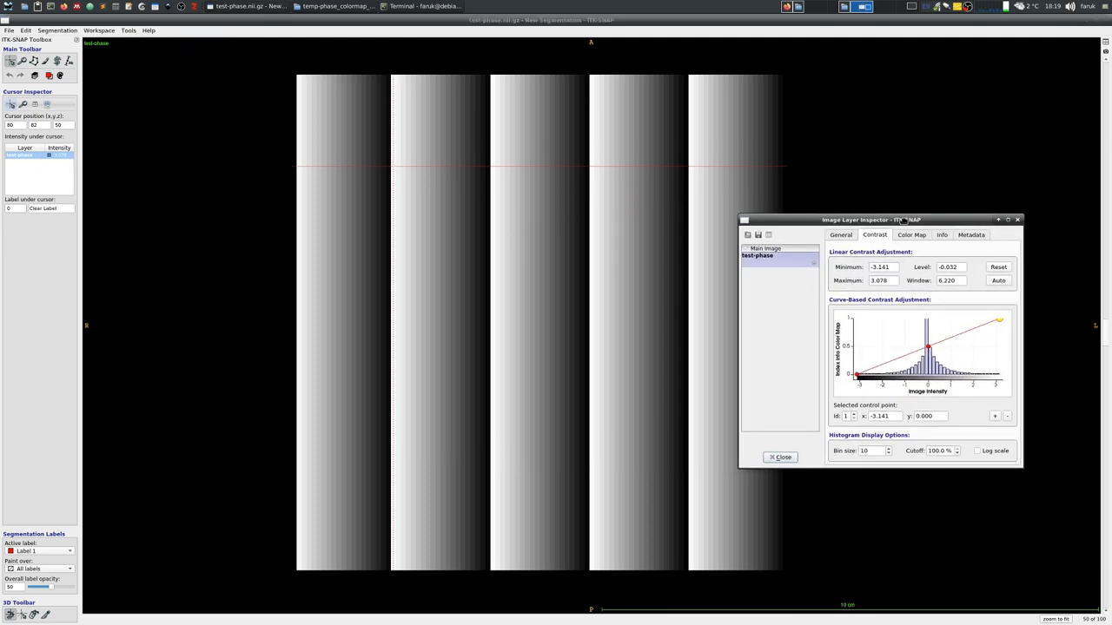
Step: Apply the saved BWB_cyclic preset from the colour map dropdown and close the inspector
left_click(910, 235)
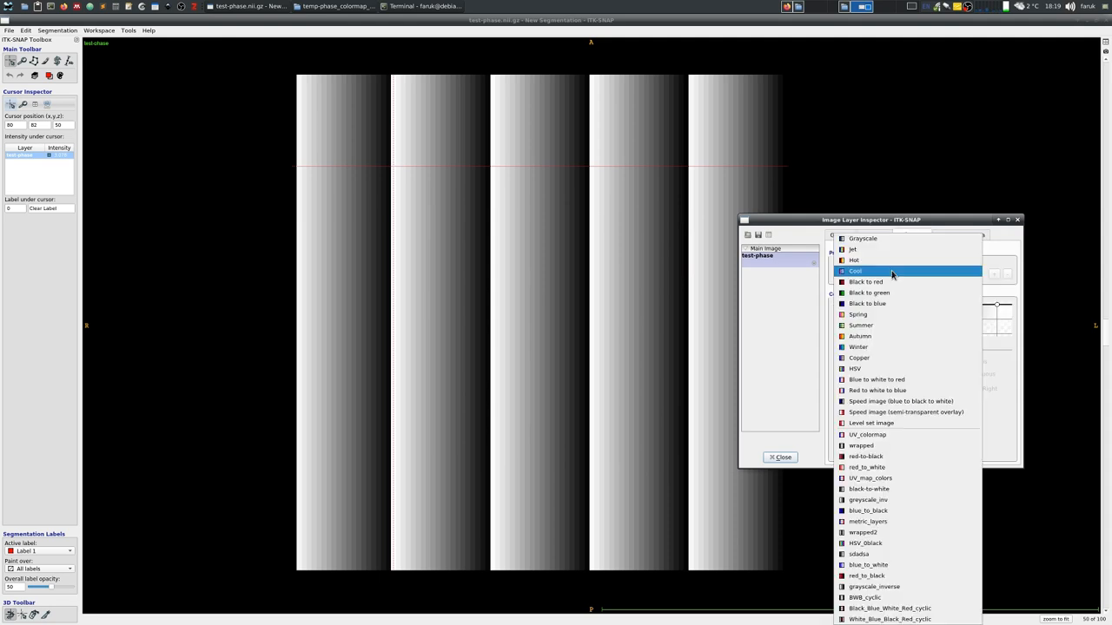
left_click(862, 591)
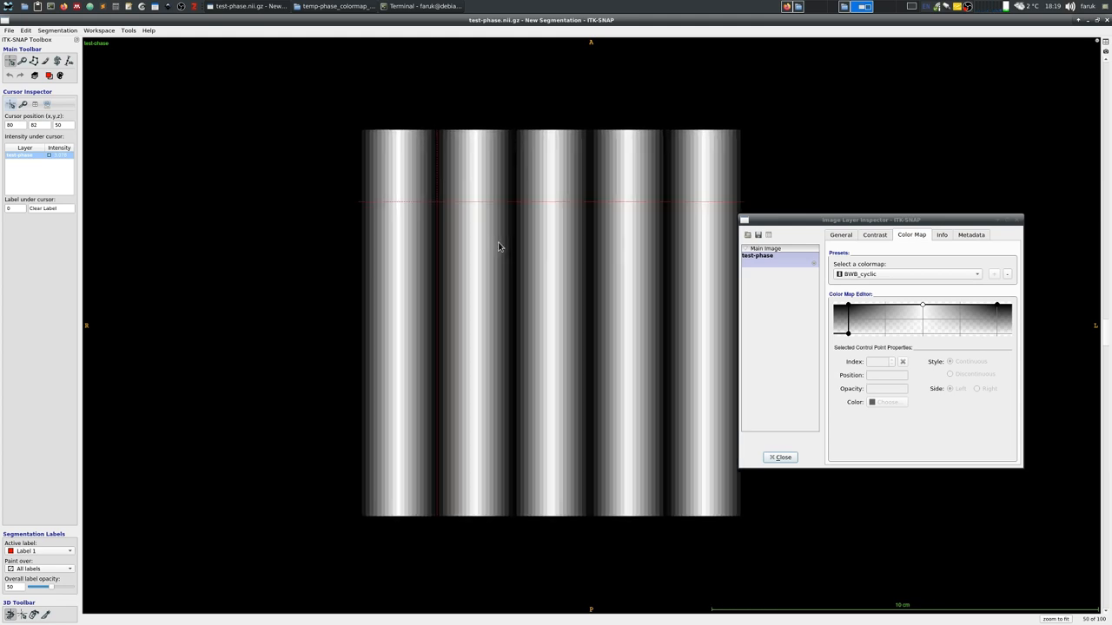
left_click(778, 457)
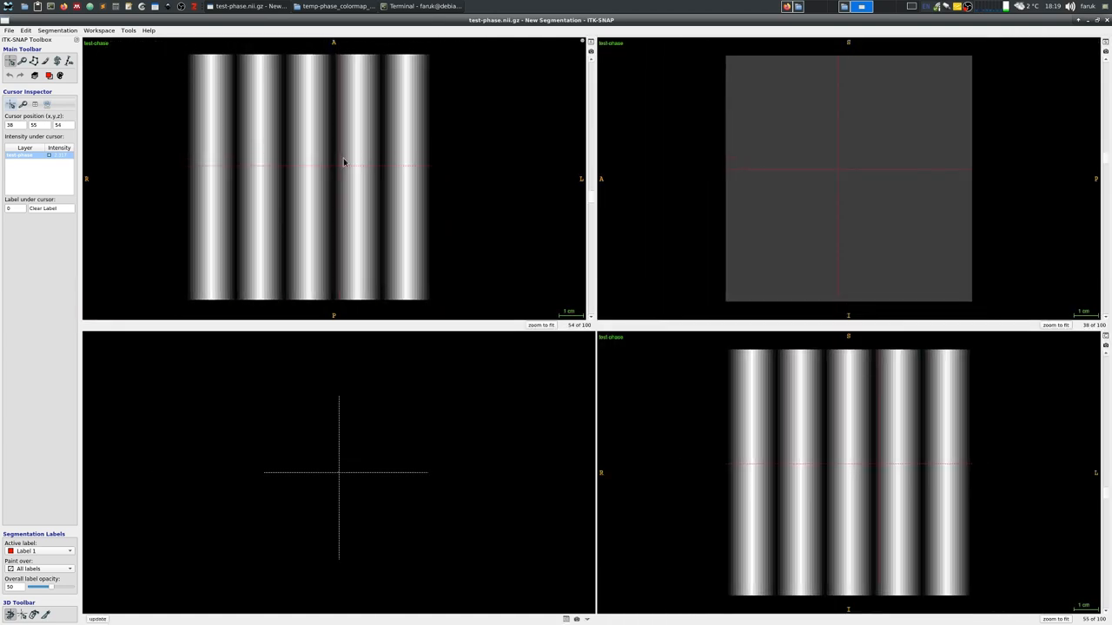
Step: Pick a point in the stripe image and enlarge one slice view to fill the window
left_click(305, 167)
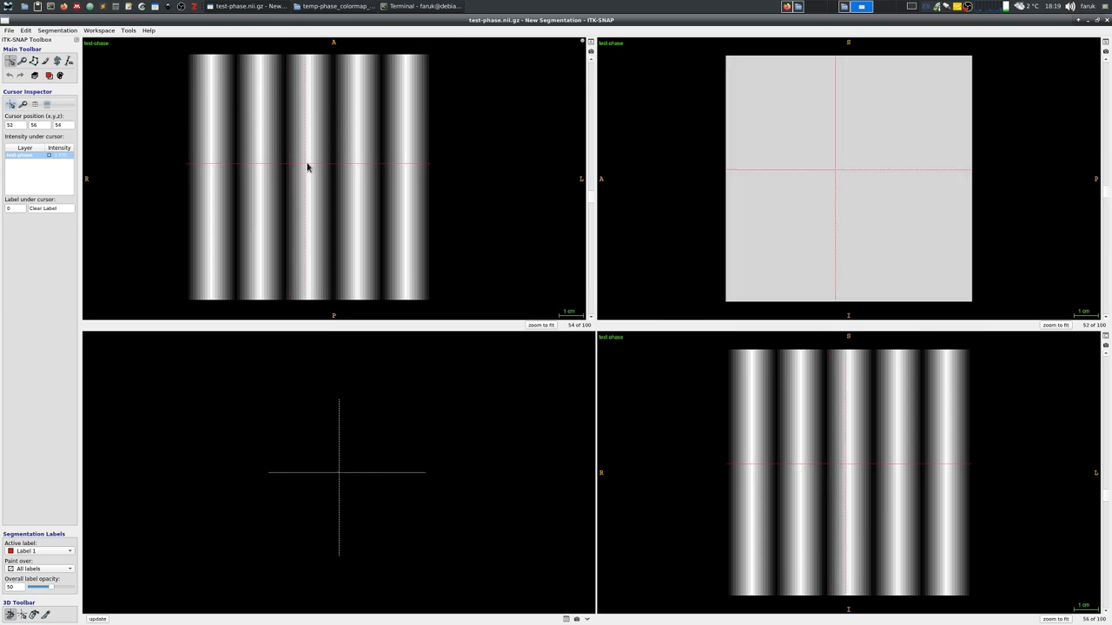
left_click(413, 172)
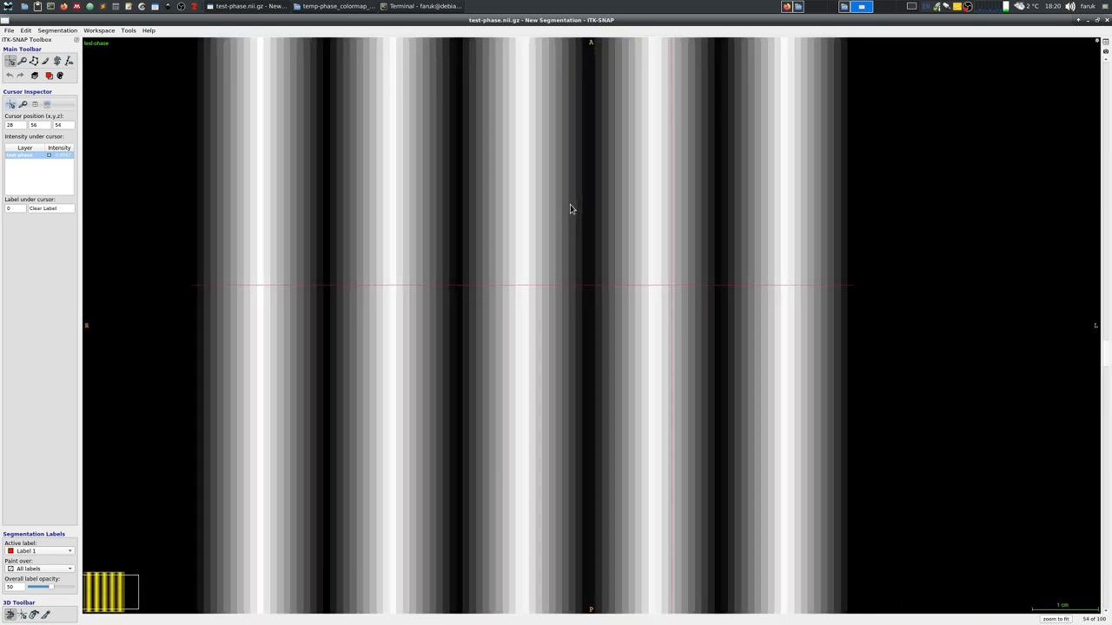
Step: Via Tools > Color Map Editor, apply the White_Blue_Black_Red_cyclic preset to the stripe image
left_click(129, 31)
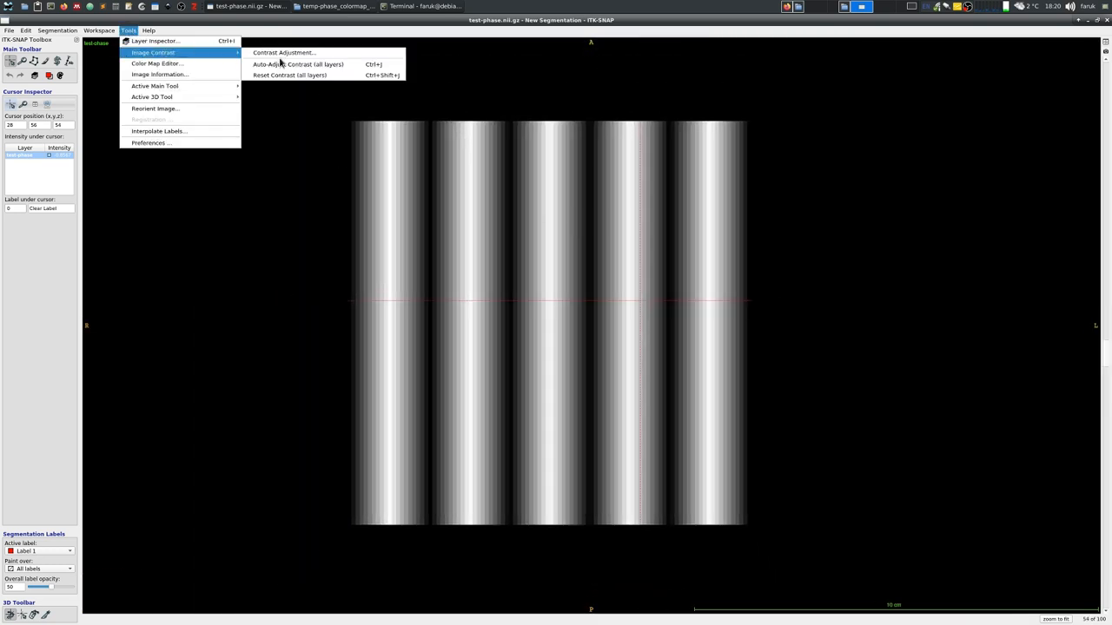
left_click(279, 52)
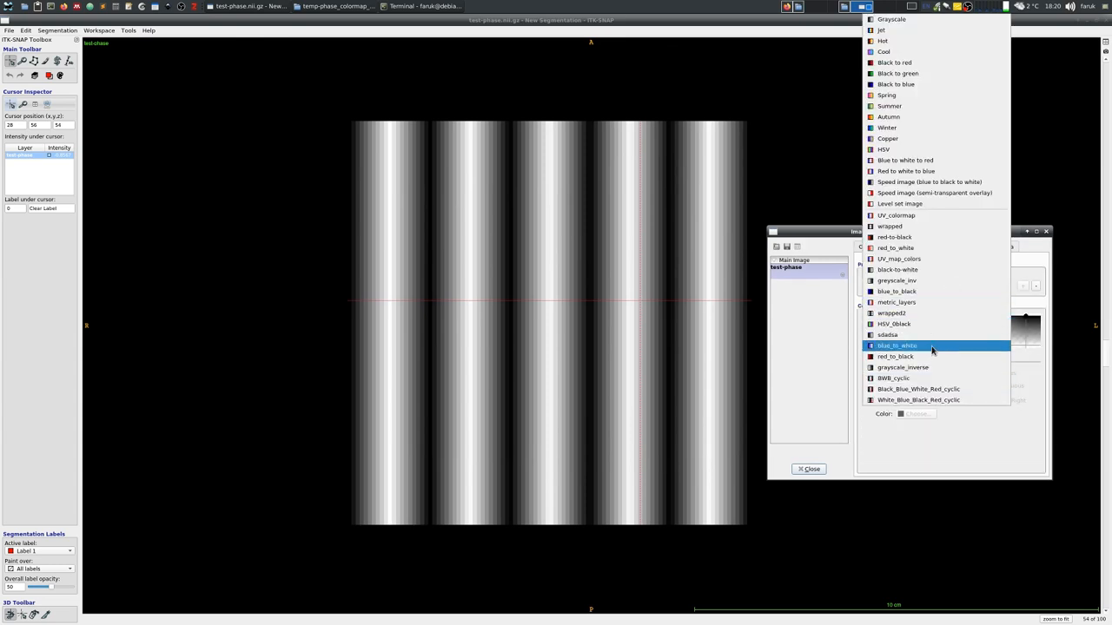
left_click(917, 389)
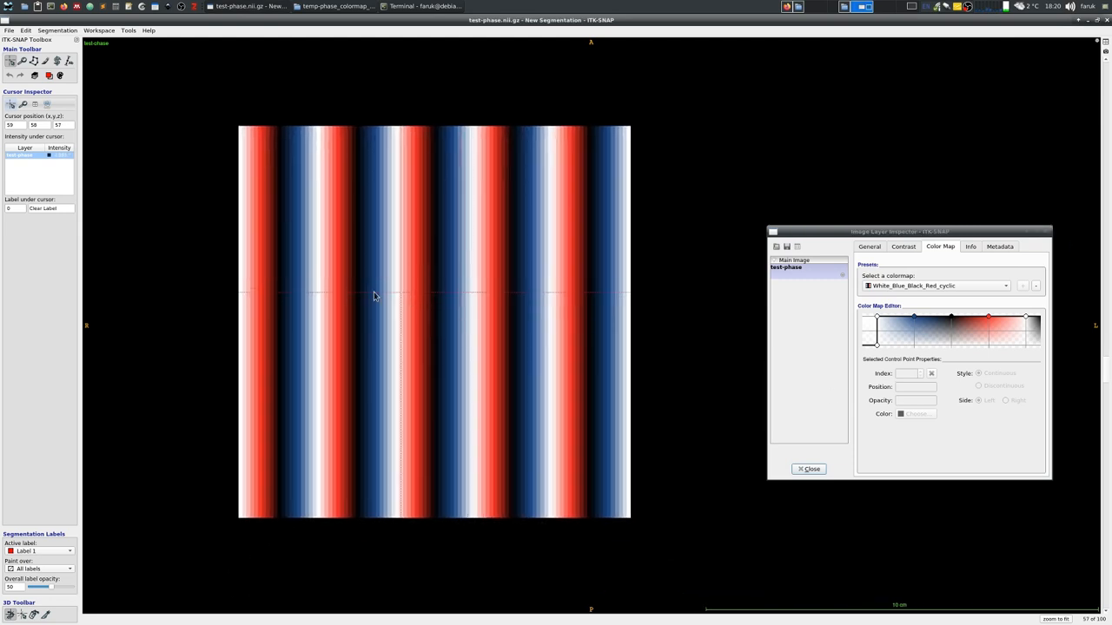
scroll("down", 3)
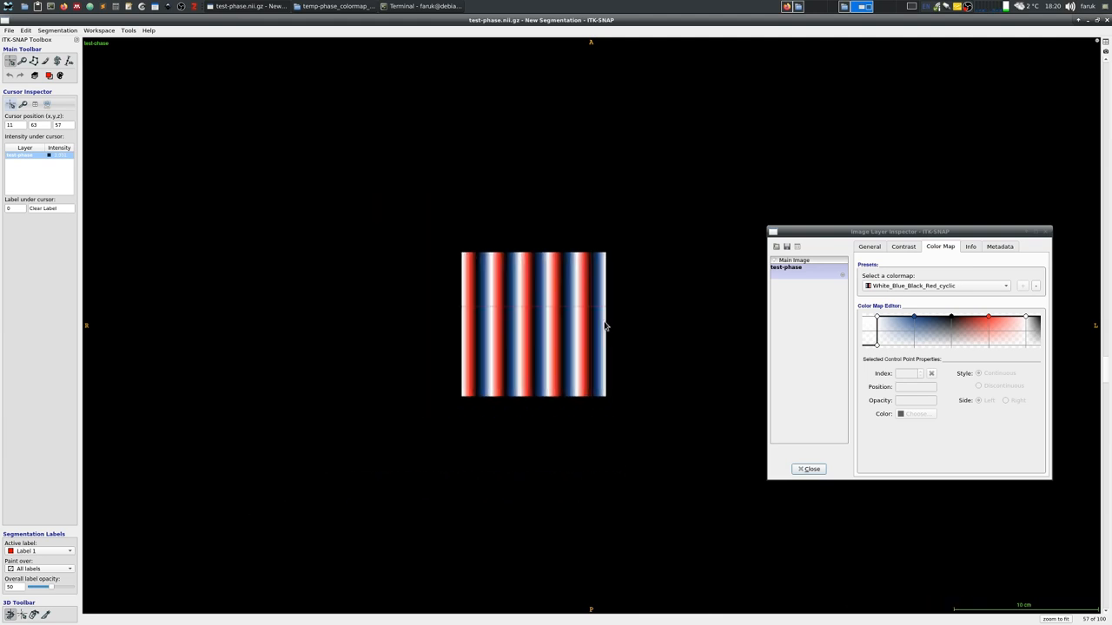